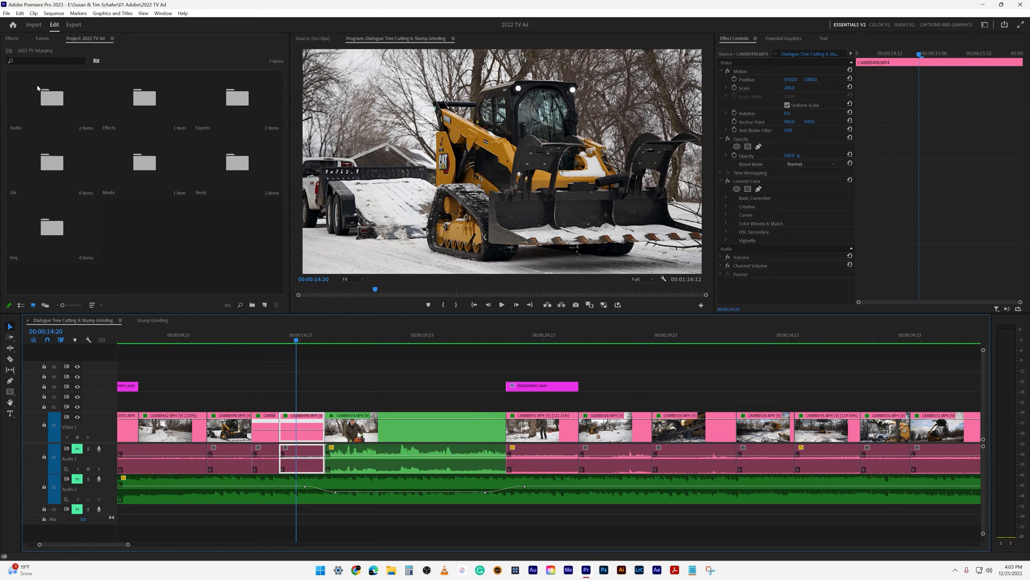
Open the Edit menu to reach Preferences > Timeline.
{"action": "left_click", "coordinate": [20, 13]}
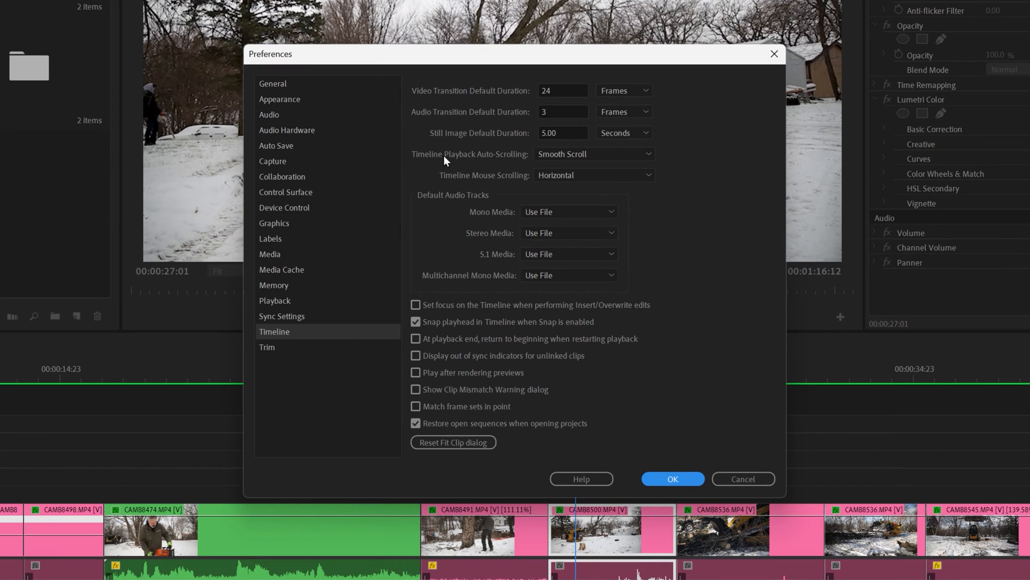
Show the Timeline Playback Auto-Scrolling choices: No Scroll, Page Scroll, Smooth Scroll.
{"action": "left_click", "coordinate": [593, 154]}
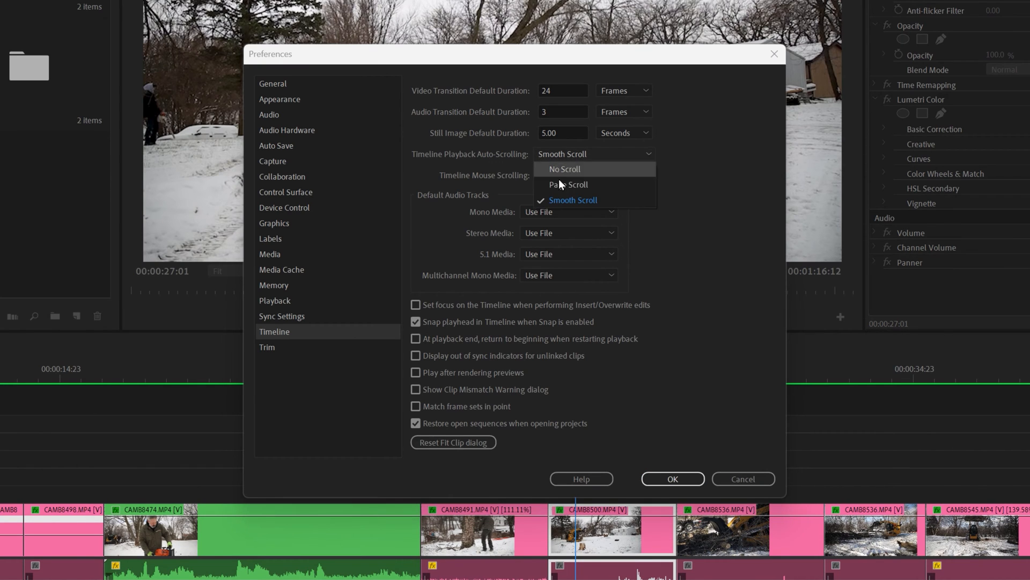
{"action": "mouse_move", "coordinate": [569, 184]}
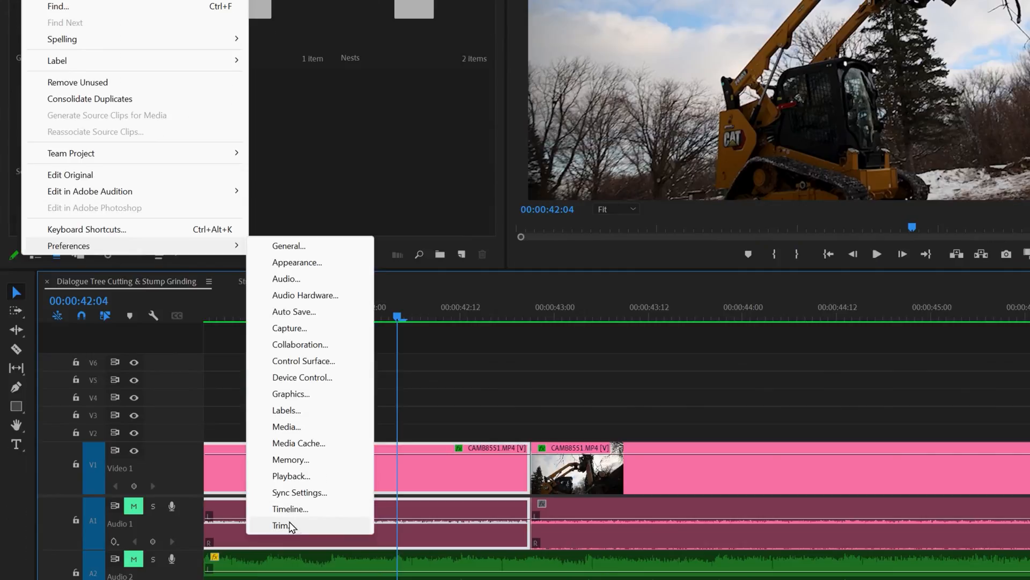
Choose Timeline in the Preferences submenu.
{"action": "left_click", "coordinate": [290, 508]}
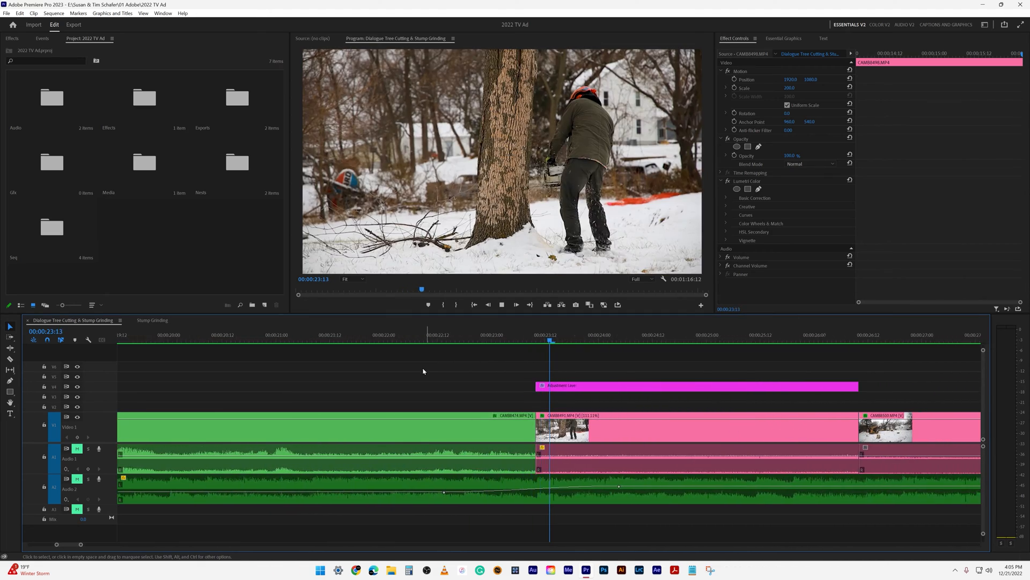
Set Timeline Playback Auto-Scrolling to No Scroll and confirm with OK.
{"action": "left_click", "coordinate": [593, 154]}
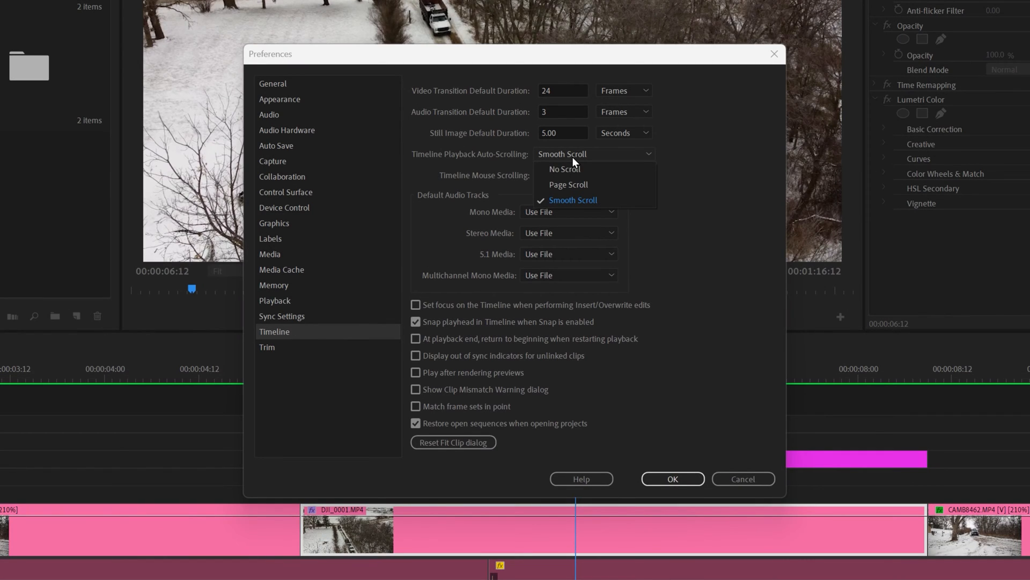
{"action": "left_click", "coordinate": [564, 169]}
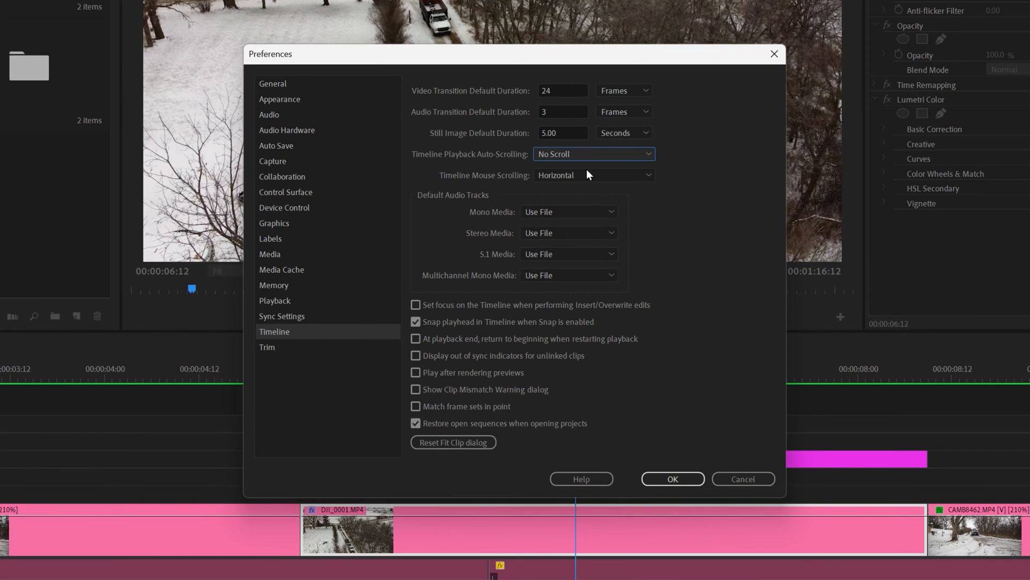
{"action": "left_click", "coordinate": [671, 478]}
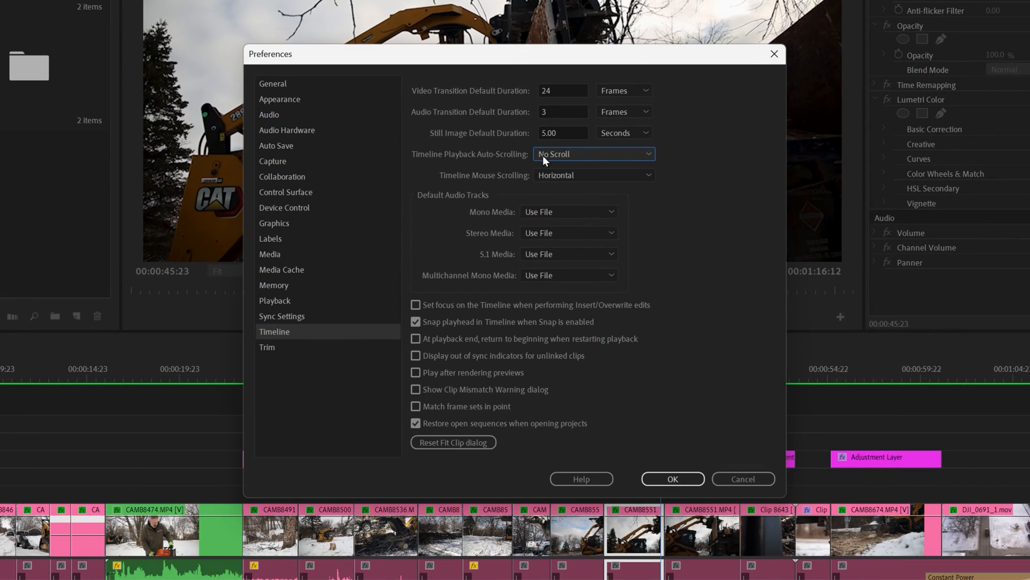
Change playback auto-scrolling to Smooth Scroll and close Preferences with OK.
{"action": "left_click", "coordinate": [592, 154]}
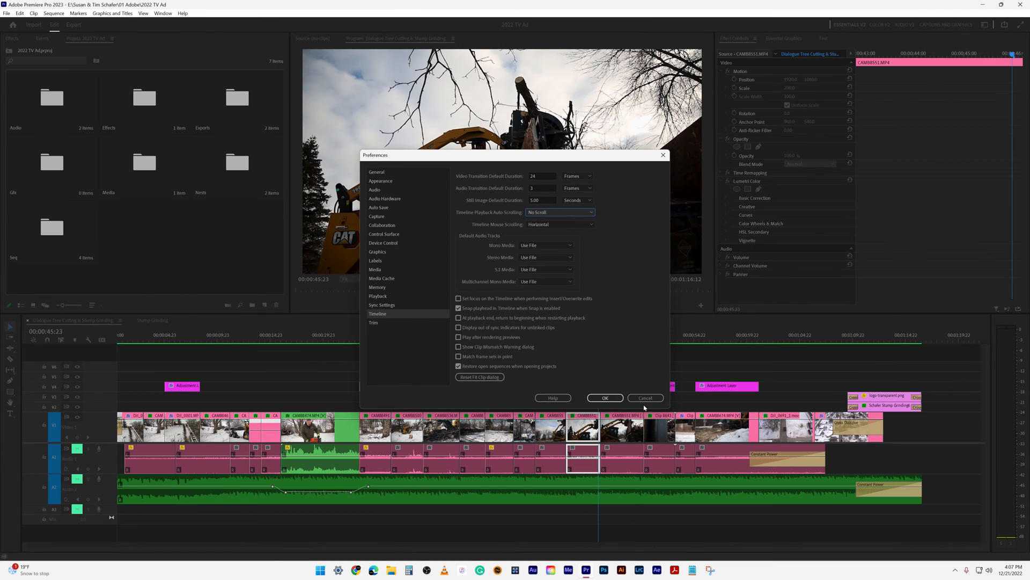
{"action": "left_click", "coordinate": [559, 211]}
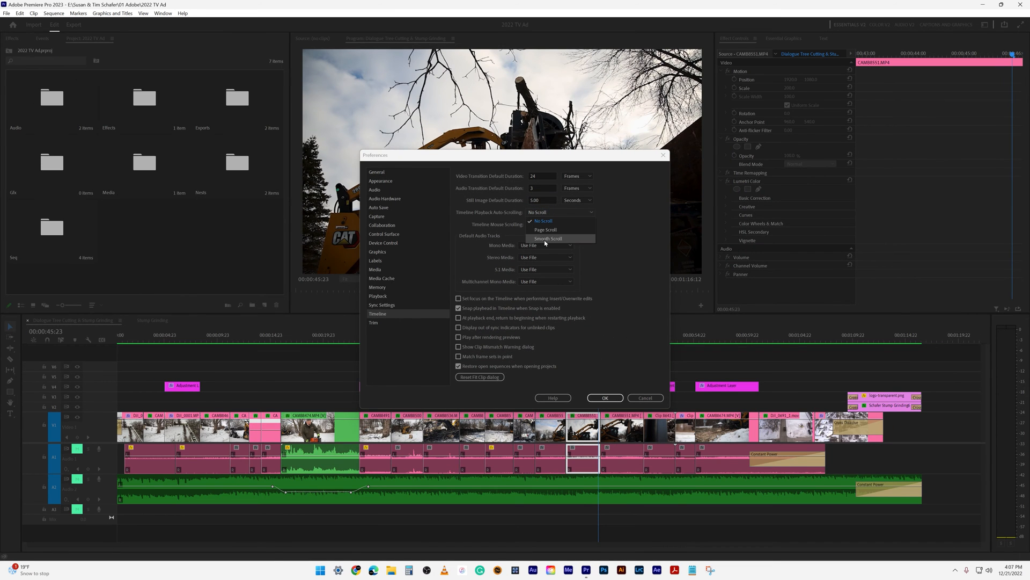
{"action": "left_click", "coordinate": [603, 398]}
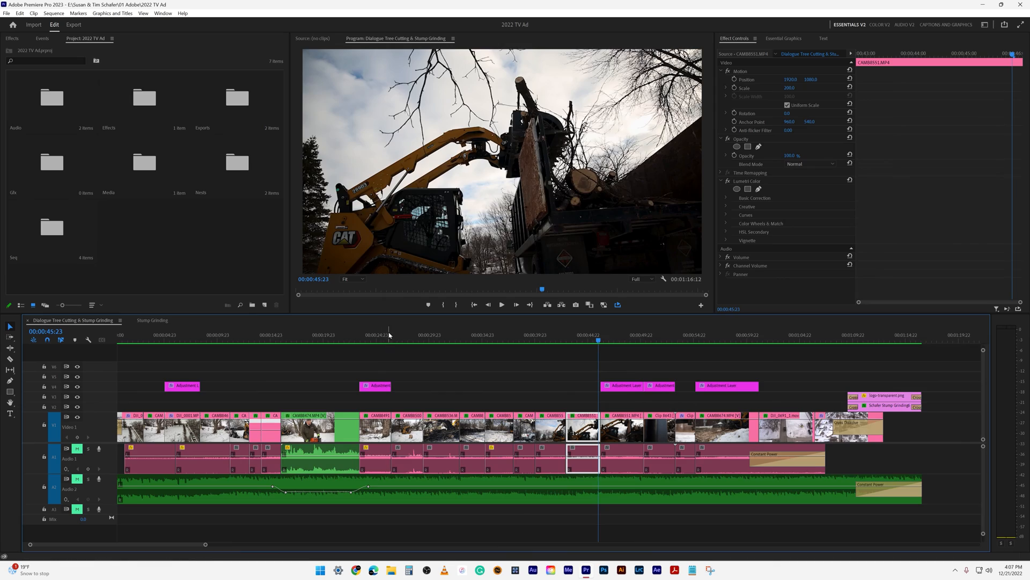